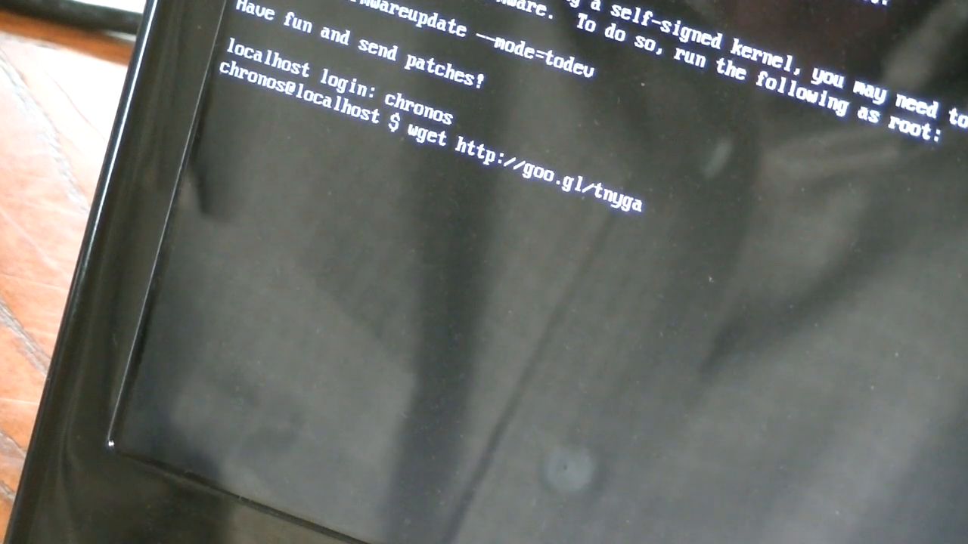
{"action": "type", "text": ";"}
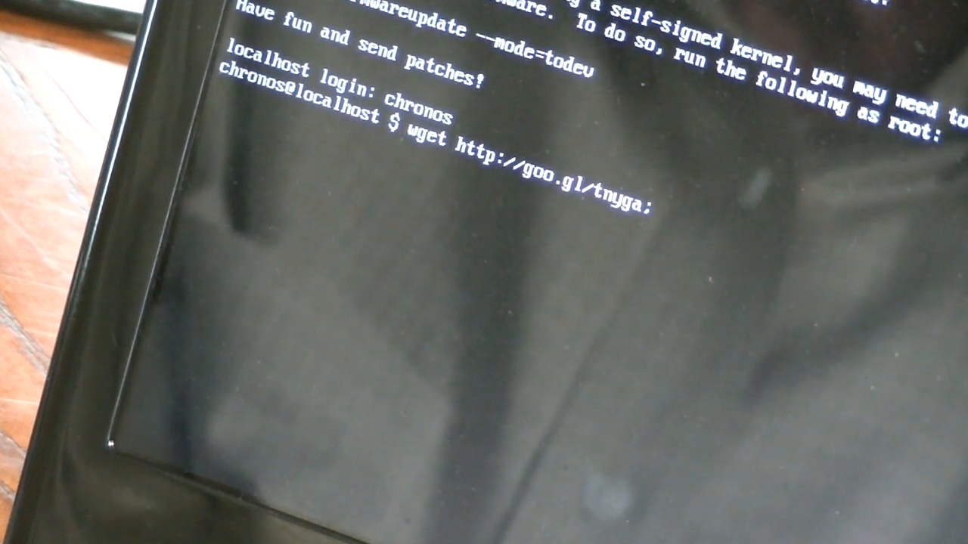
{"action": "type", "text": "sudo"}
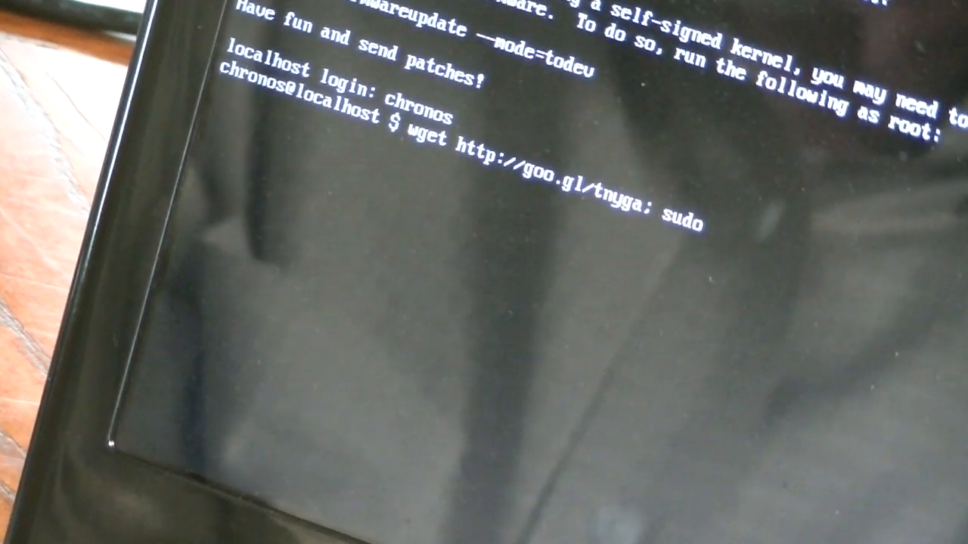
{"action": "type", "text": "bash"}
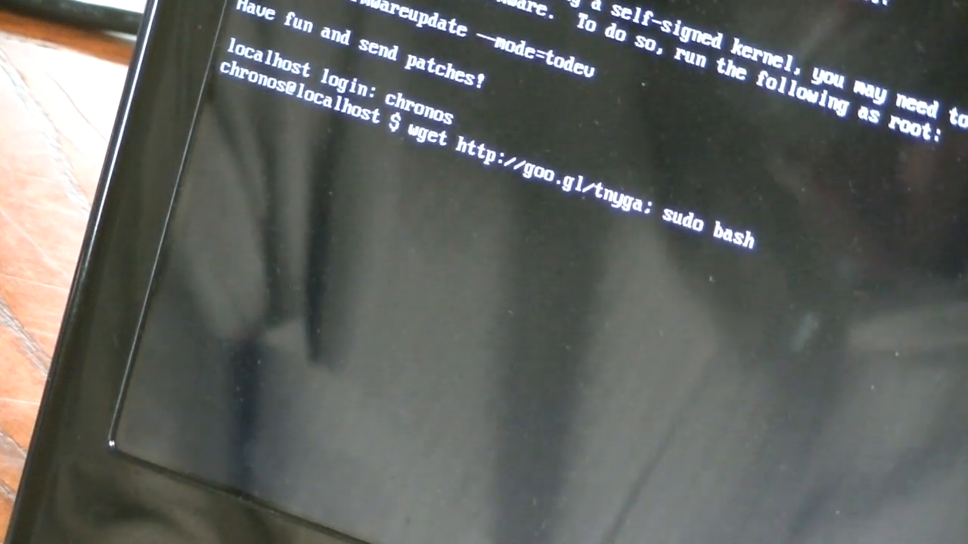
{"action": "type", "text": "t"}
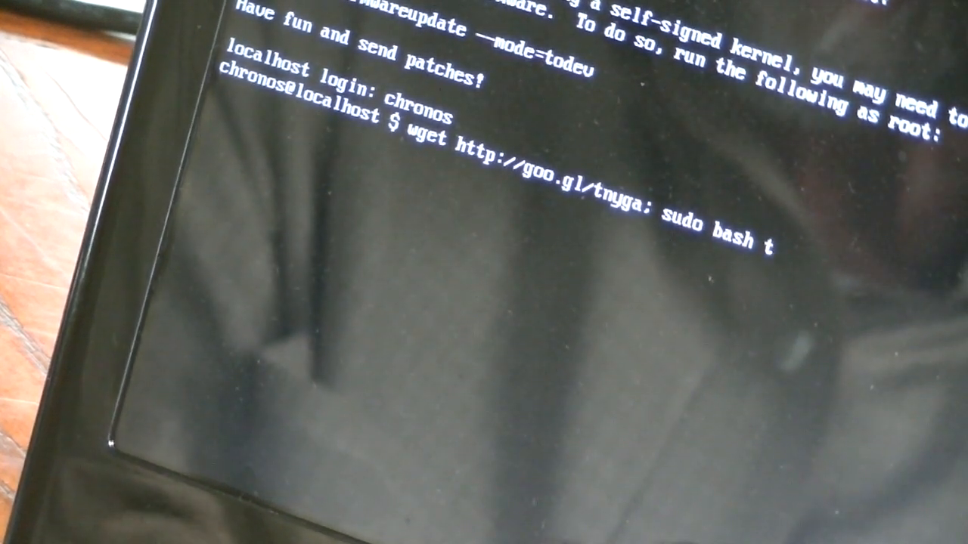
{"action": "type", "text": "nyga"}
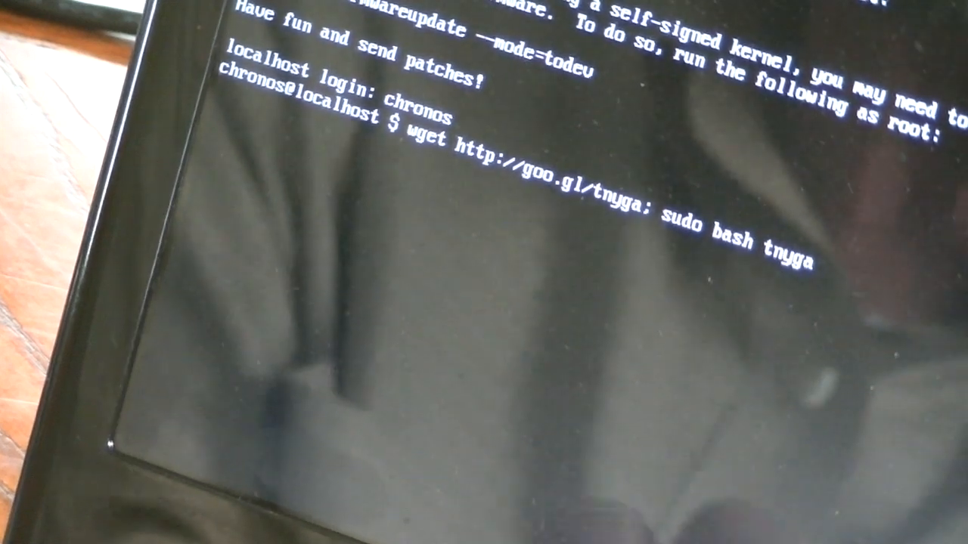